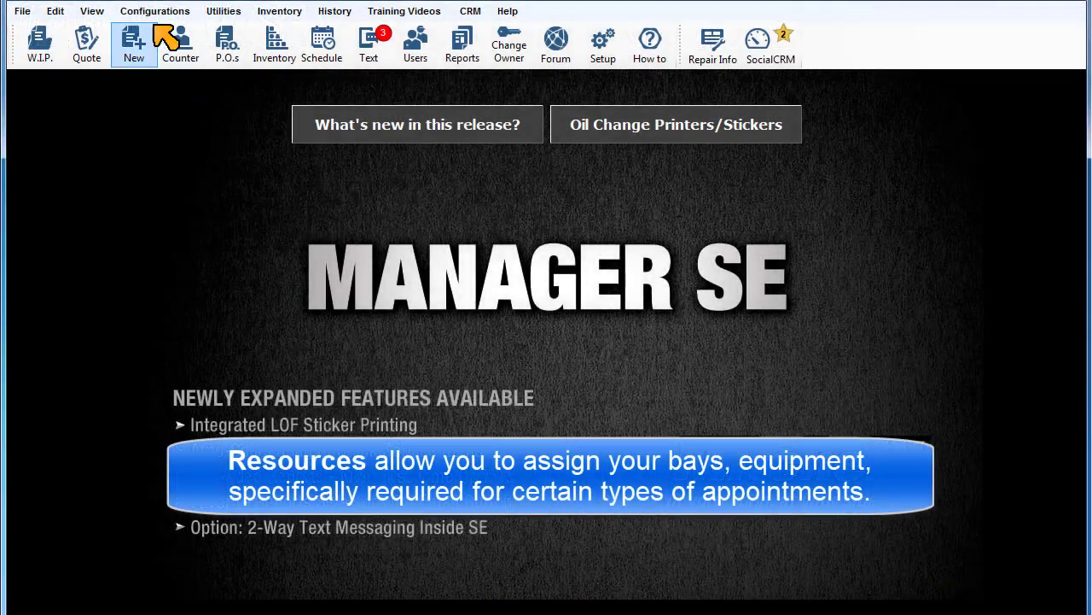
# Step: Open the Configurations menu to reach the Scheduler Resources page showing Dynamometer 1
pyautogui.click(154, 11)
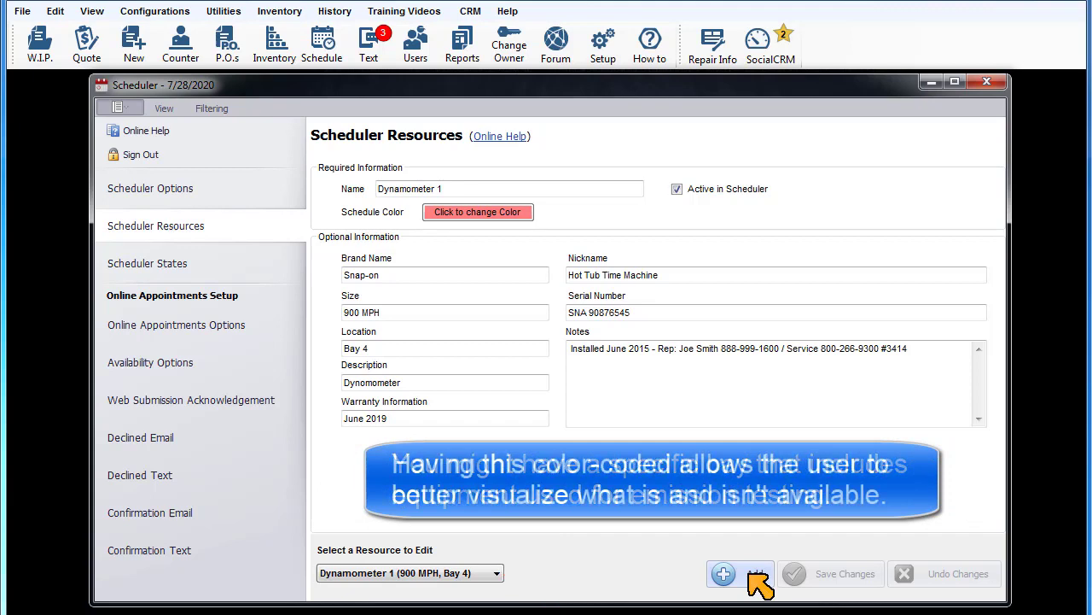
# Step: Add a blank resource named New Resource with a maroon schedule colour
pyautogui.click(478, 212)
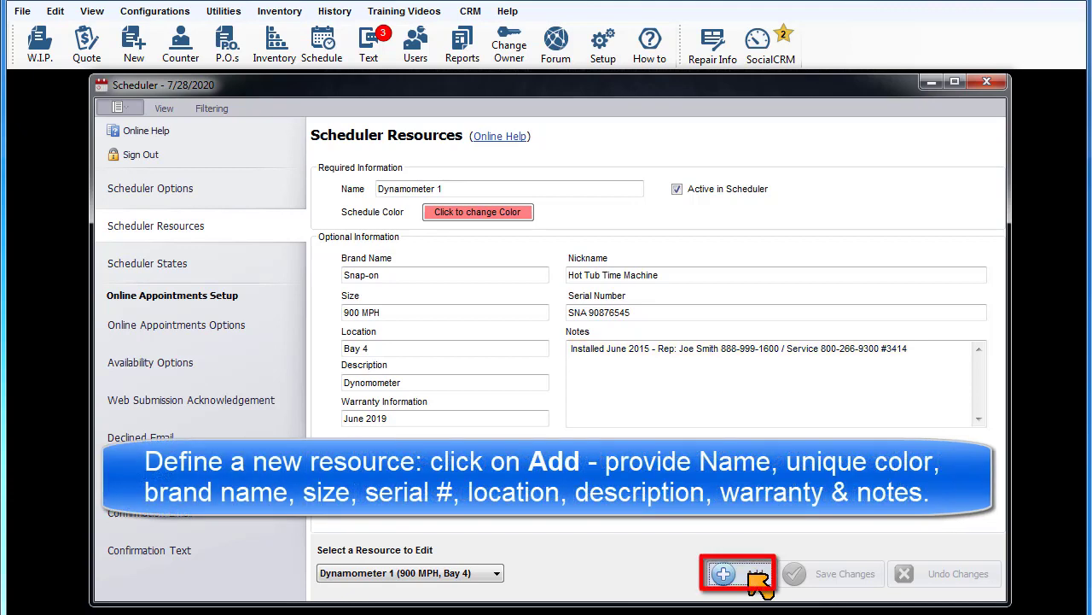
pyautogui.click(737, 573)
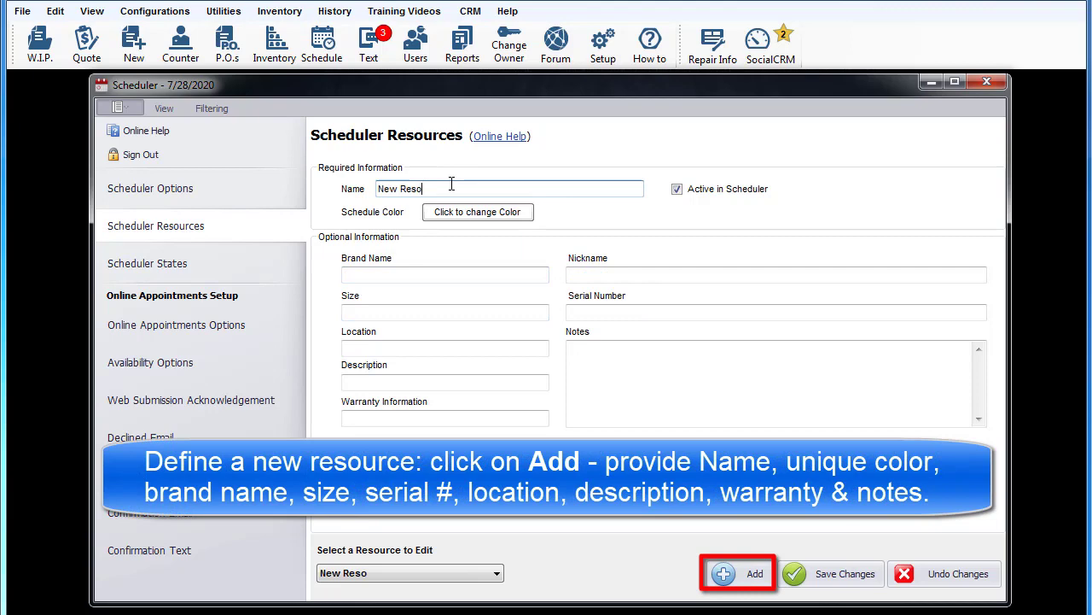
pyautogui.click(478, 212)
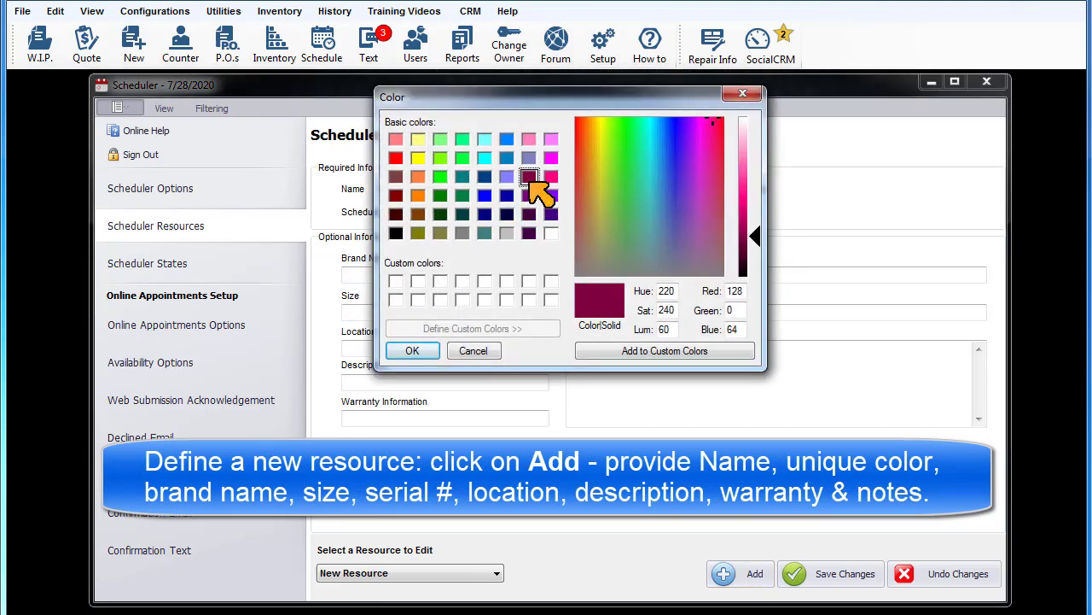
pyautogui.click(413, 350)
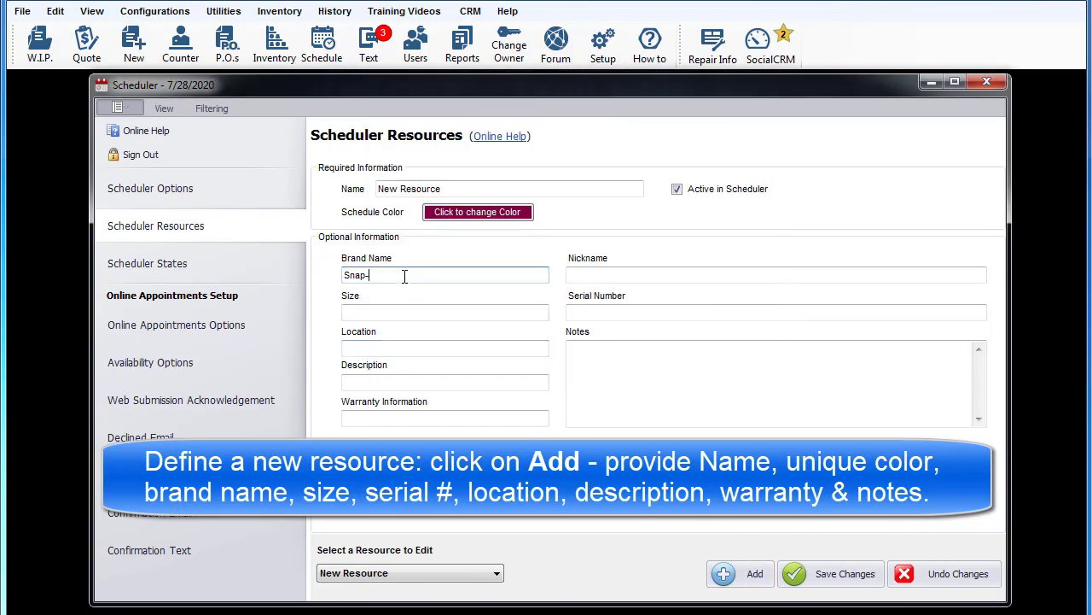
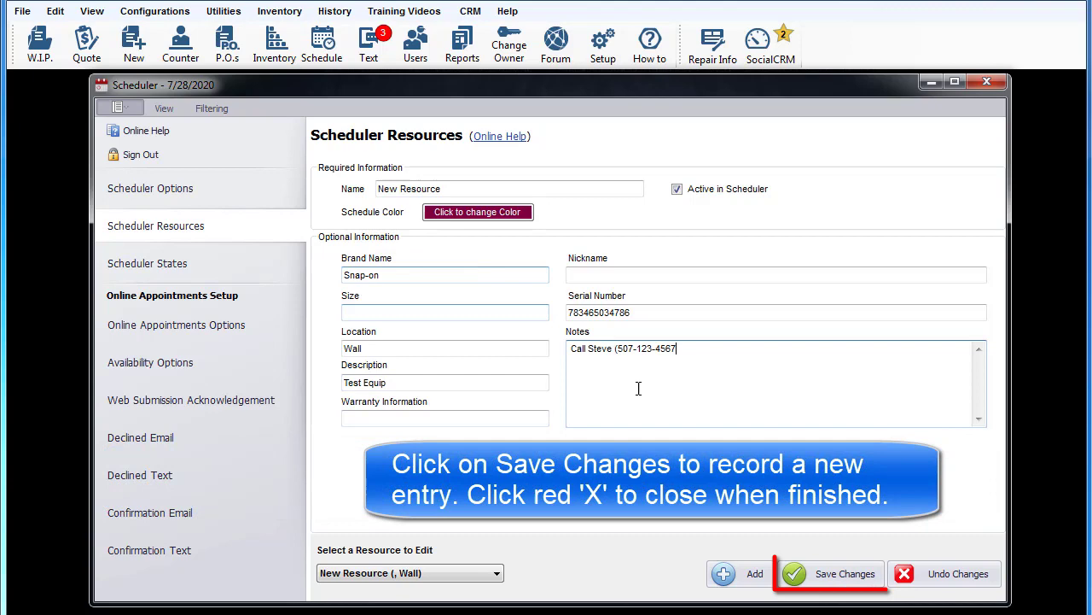
pyautogui.click(845, 573)
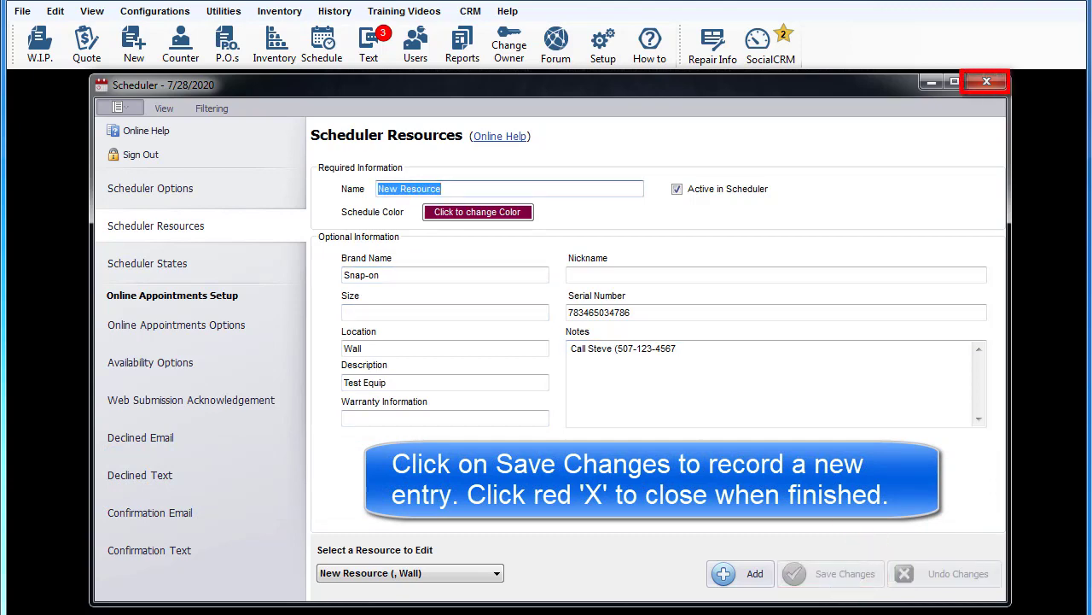
pyautogui.click(986, 81)
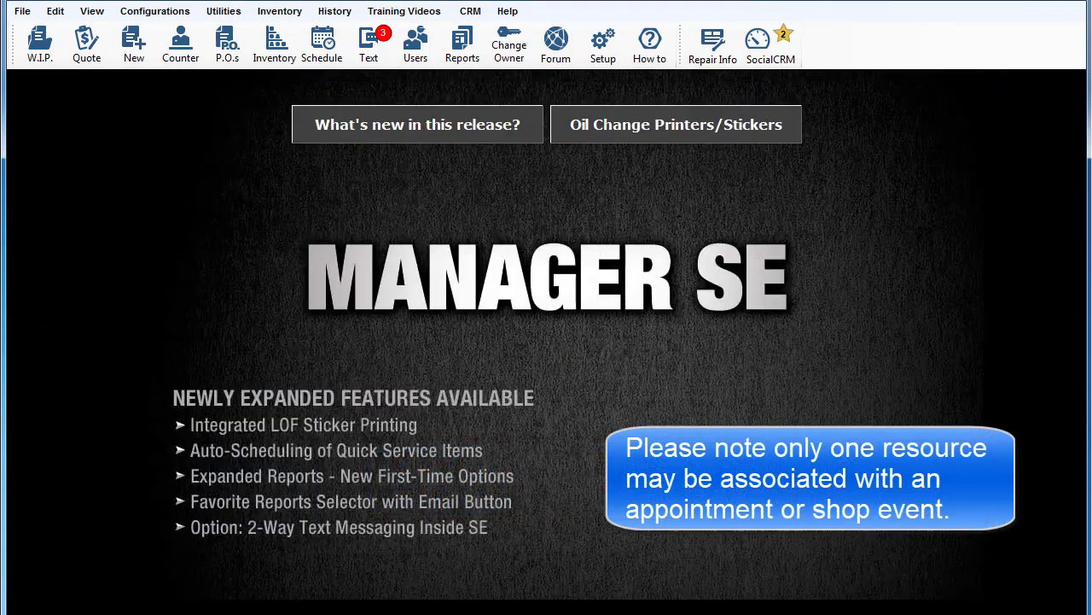